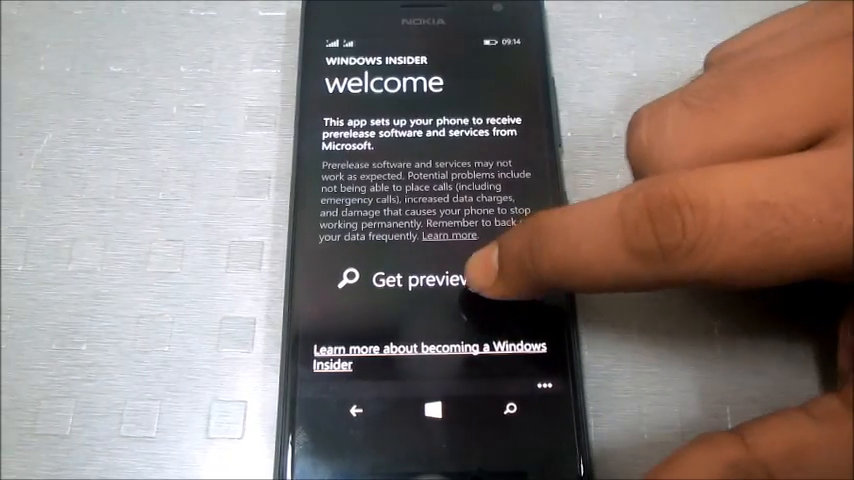
Choose Get preview builds on the Windows Insider welcome page
click(420, 280)
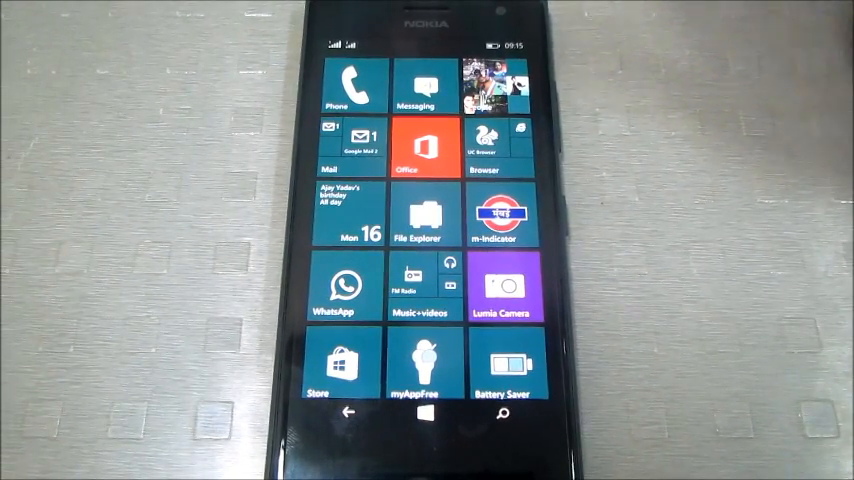
Scroll down through the alphabetical All apps list
scroll(down, 3)
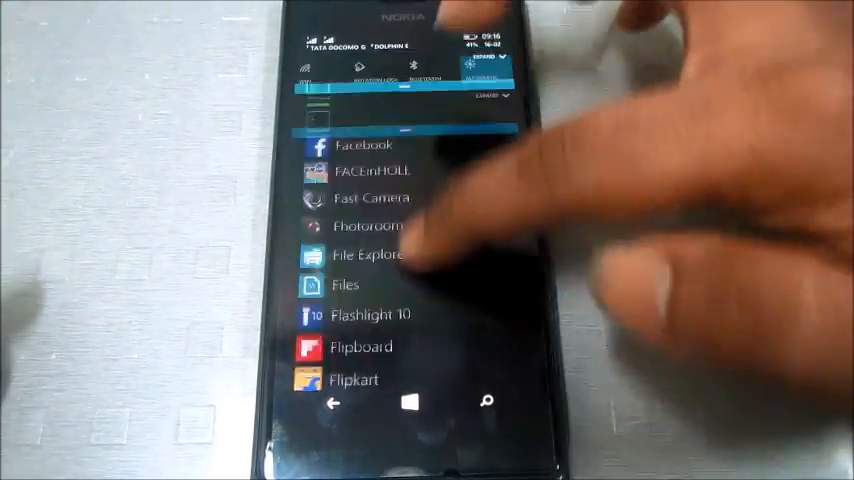
scroll(down, 3)
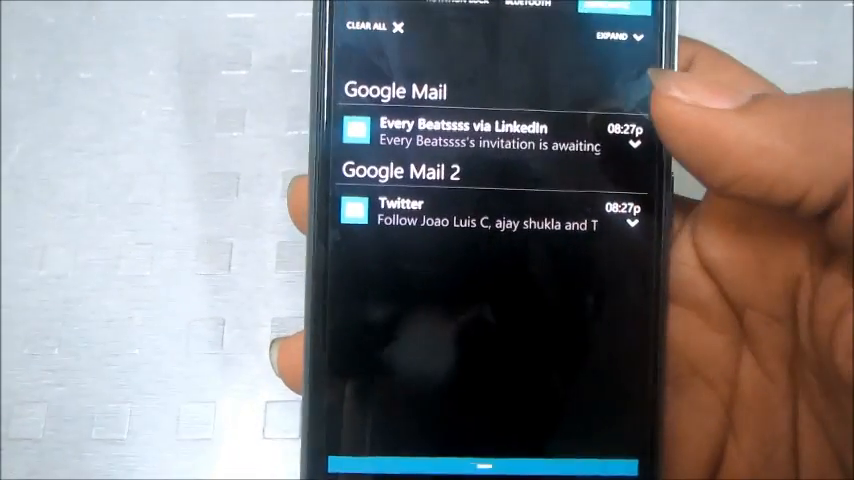
Expand Action Center to show every quick action, then open All Settings
click(632, 141)
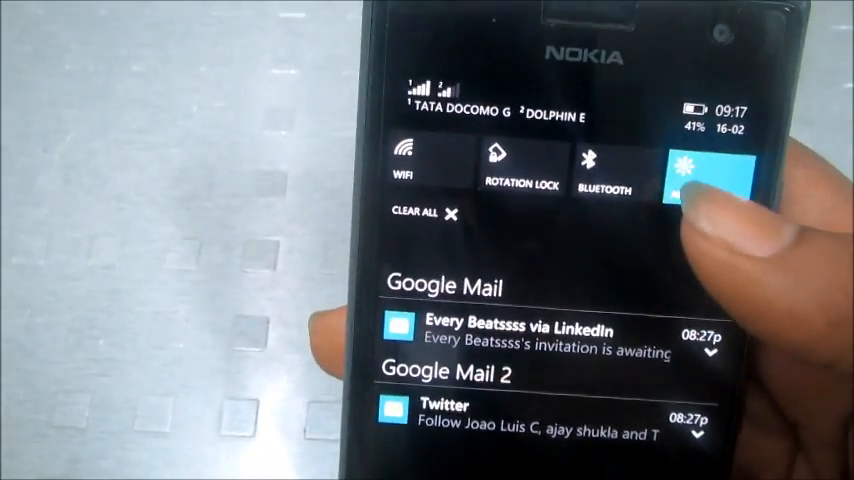
click(690, 175)
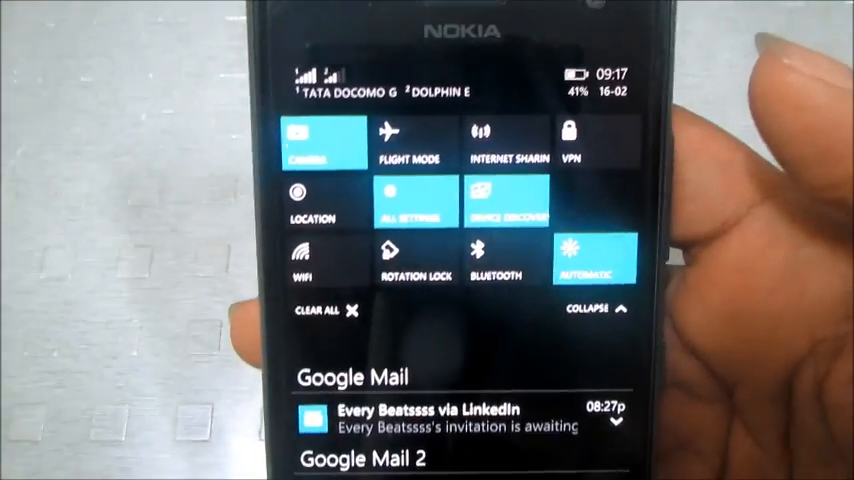
click(592, 310)
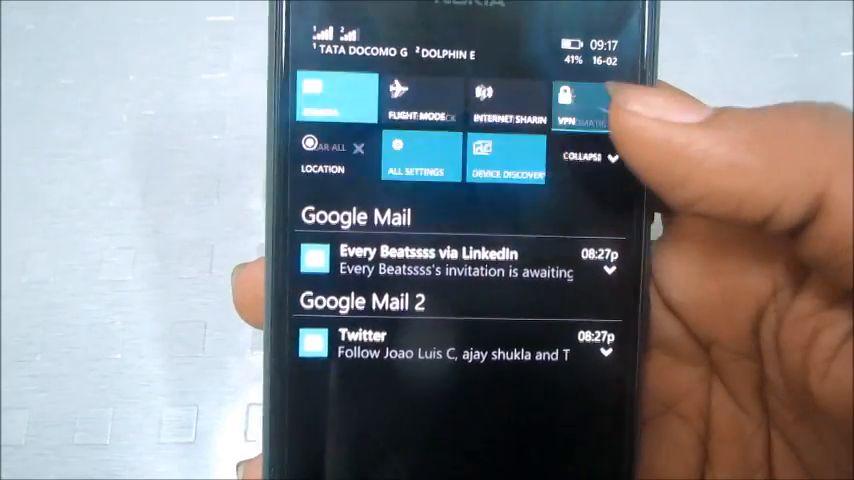
click(590, 157)
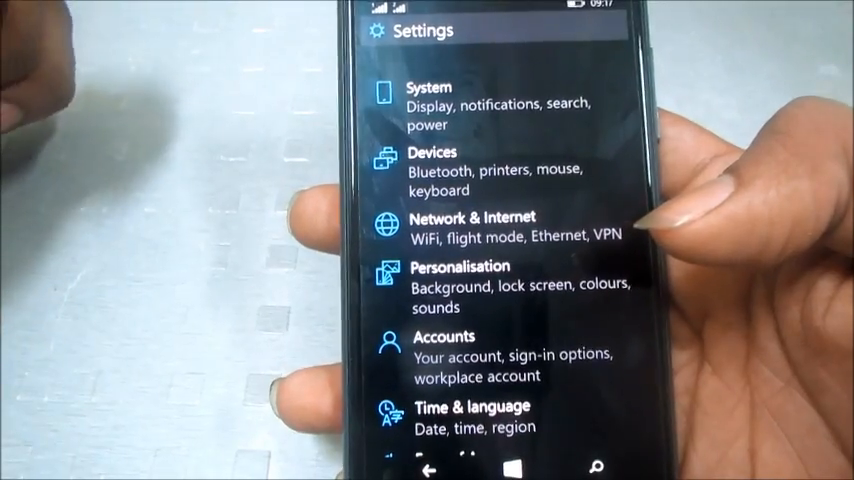
Scroll the Settings categories and open the System section
scroll(down, 3)
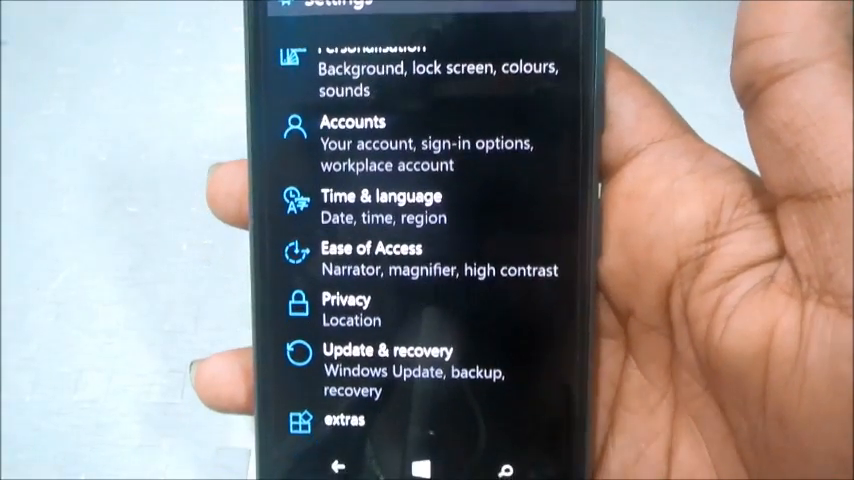
click(400, 270)
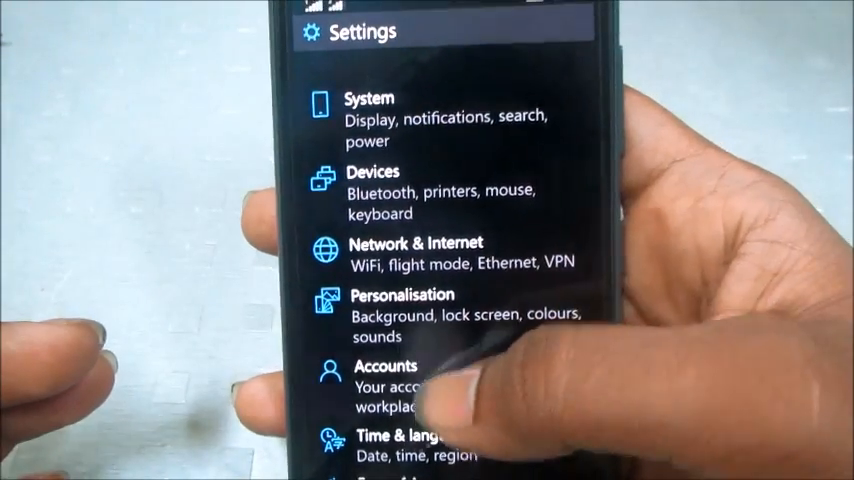
scroll(down, 3)
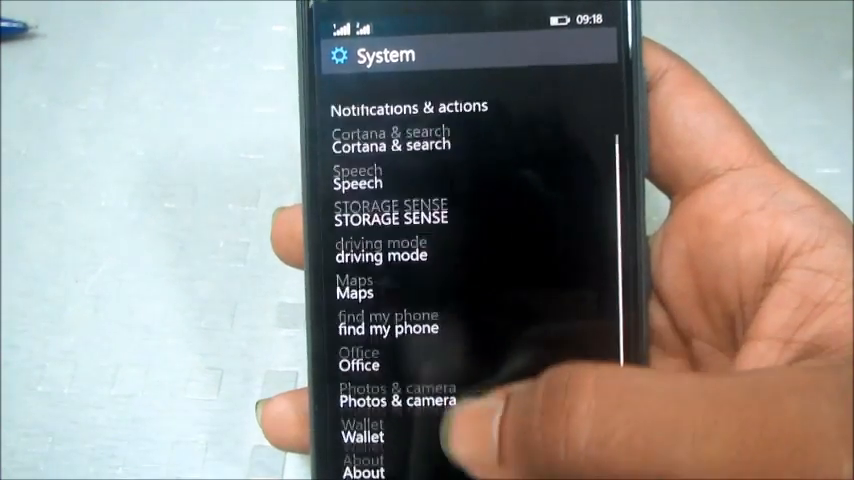
click(405, 108)
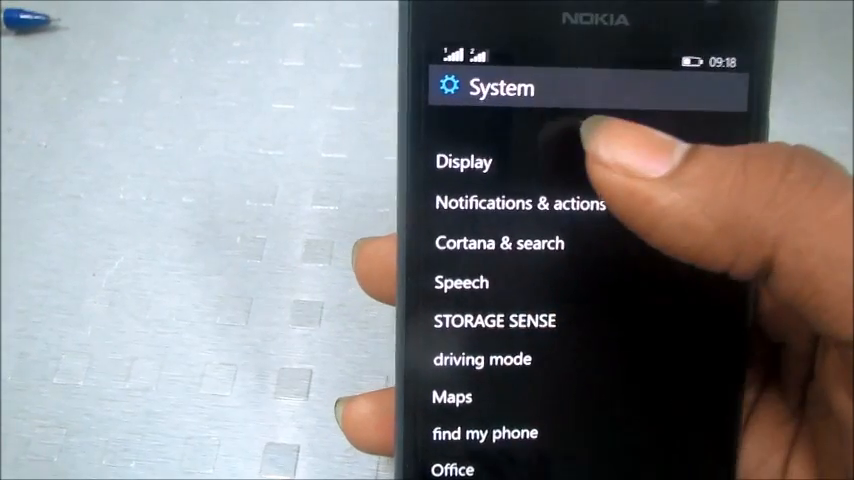
View the Display page's brightness and rotation options, then return to Start
click(462, 161)
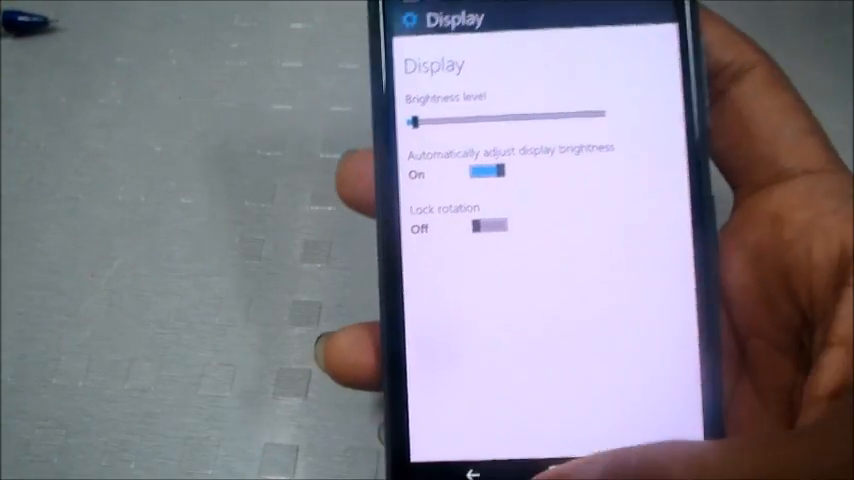
click(465, 473)
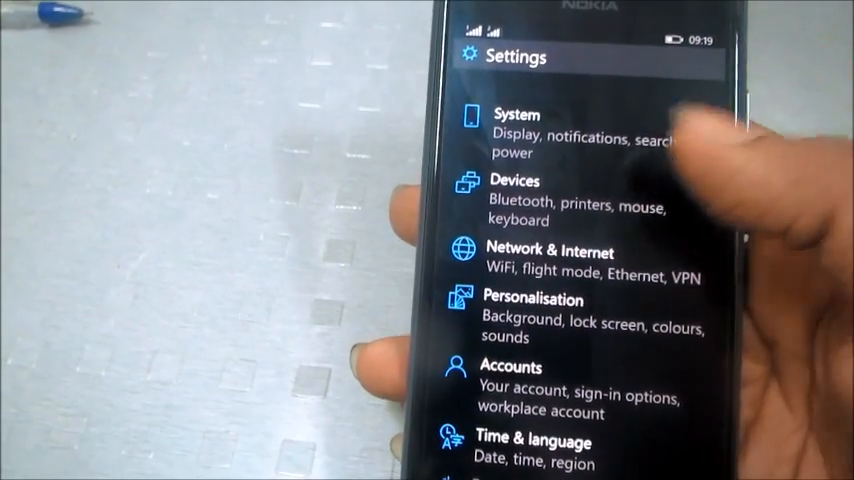
click(515, 181)
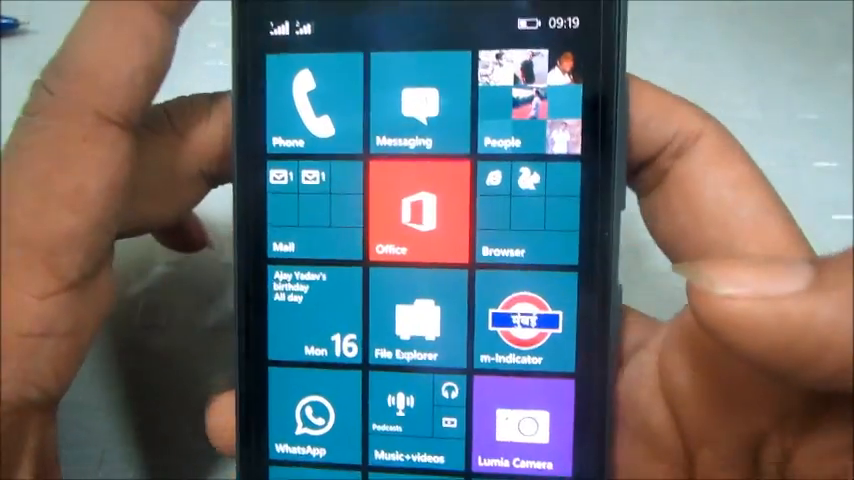
Scroll to Lumia Camera and launch its manual-controls viewfinder
scroll(down, 3)
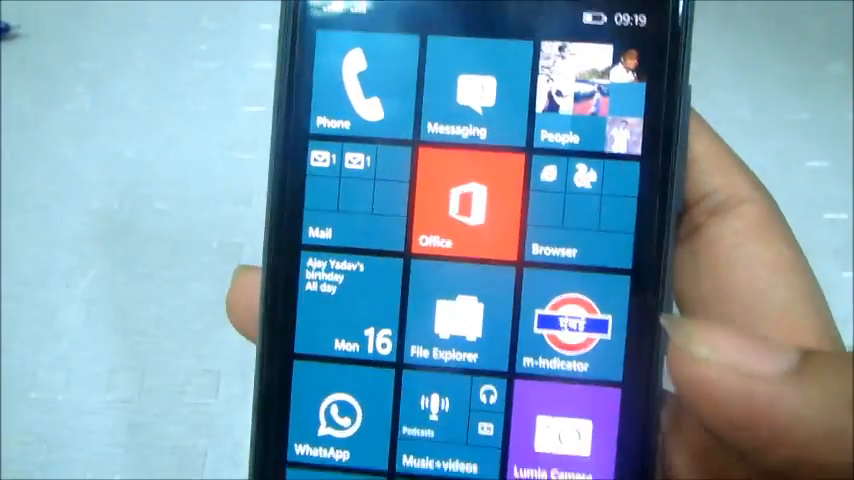
scroll(down, 3)
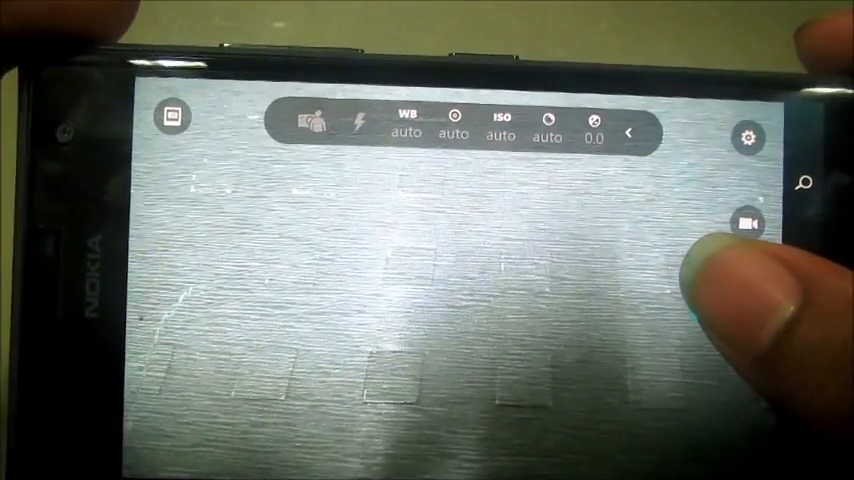
click(748, 223)
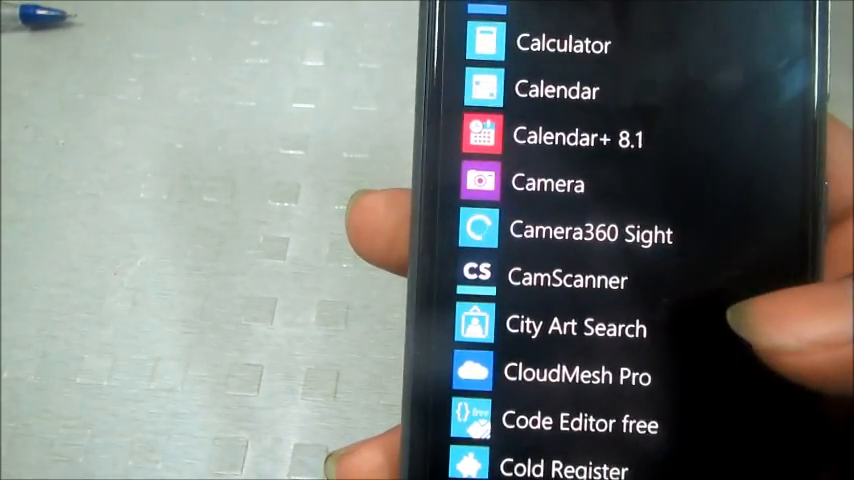
Scroll the app list past the C apps to File Explorer and Flipboard
scroll(down, 3)
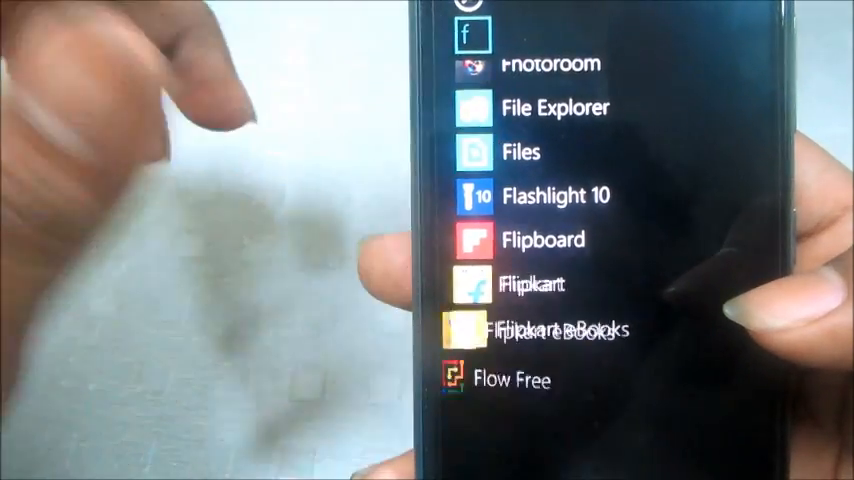
Open File Explorer, browse to the D: location, then leave the empty Recent view
click(522, 153)
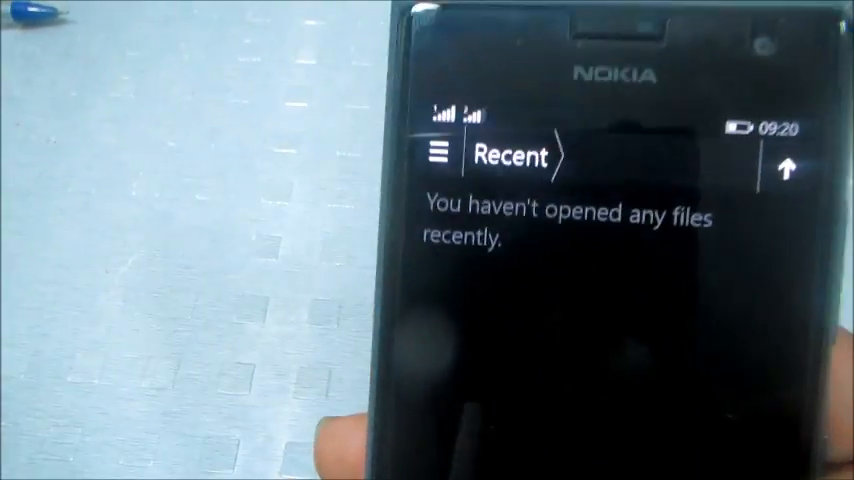
click(444, 157)
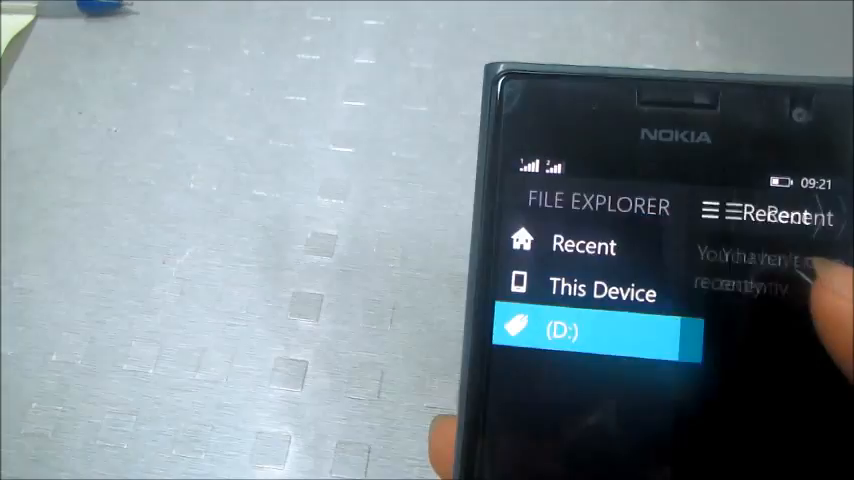
click(560, 331)
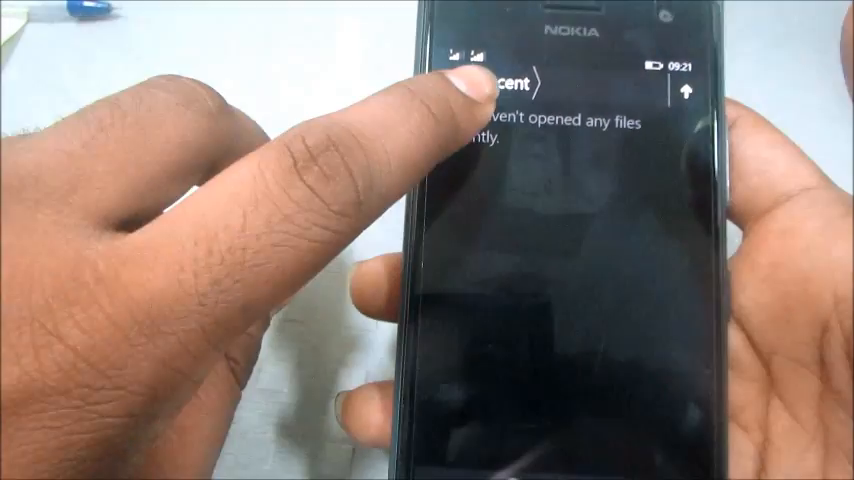
click(480, 85)
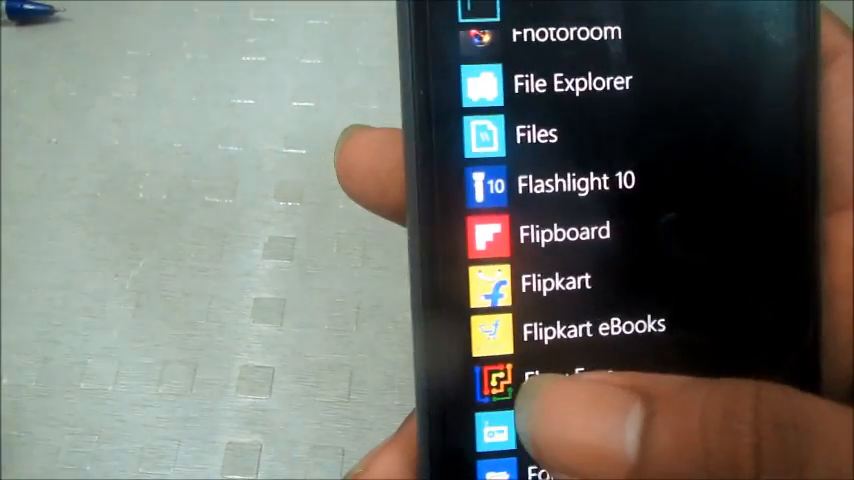
scroll(down, 3)
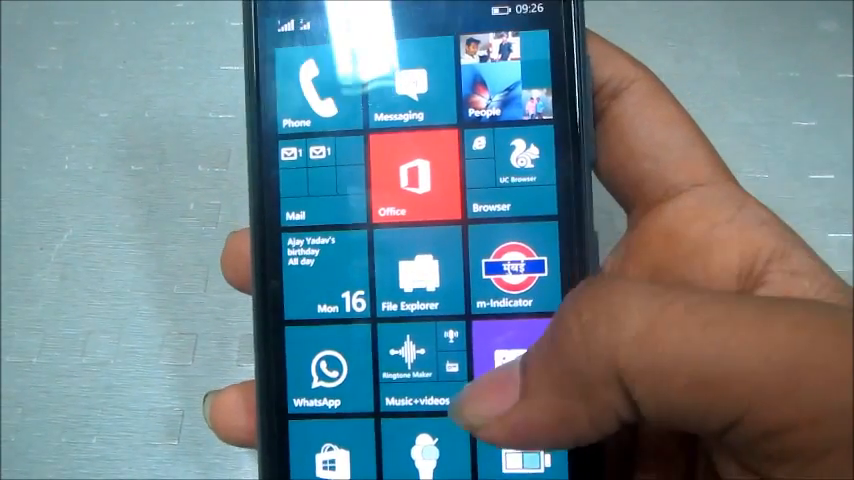
Scroll down the Start screen to reach the Photos tile
scroll(down, 3)
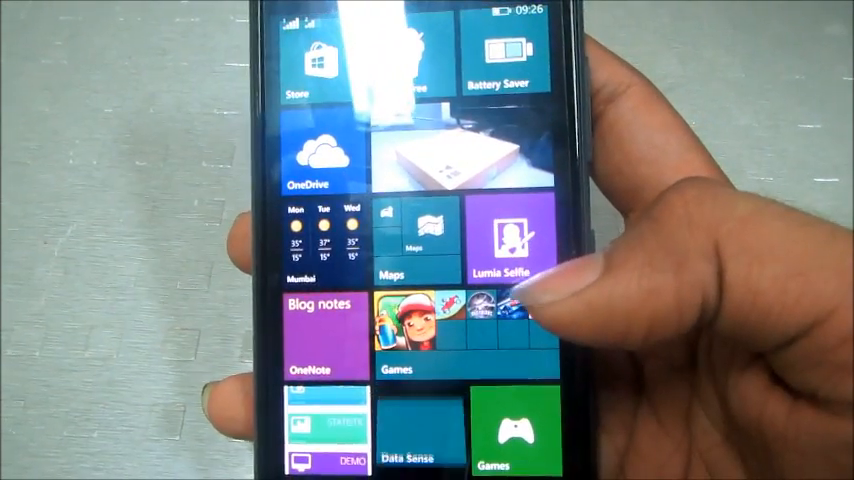
scroll(down, 3)
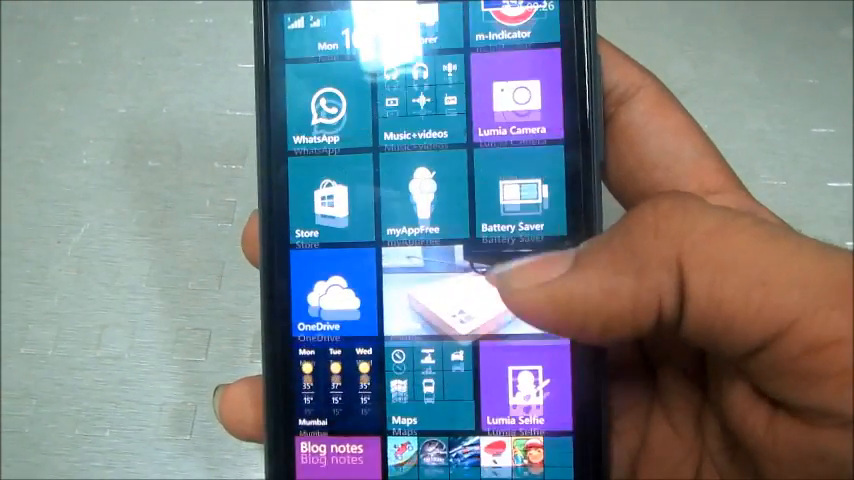
scroll(down, 3)
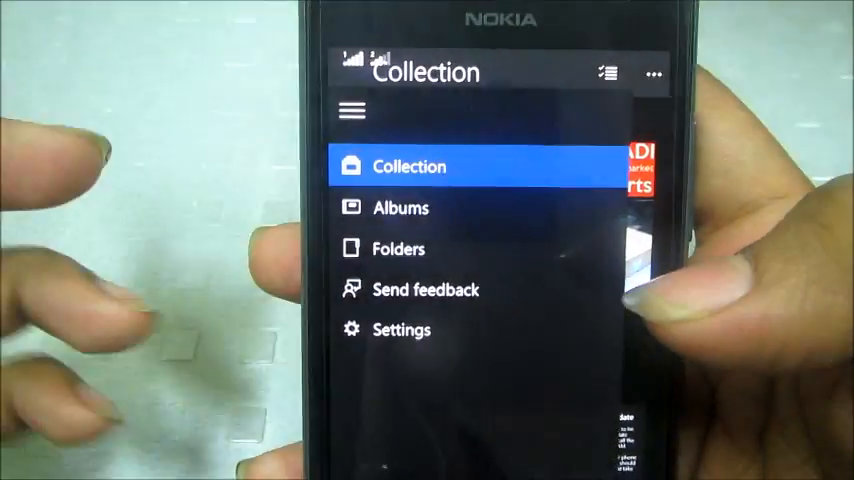
Browse the February 2015 screenshots in Collection, then switch to Albums
click(400, 208)
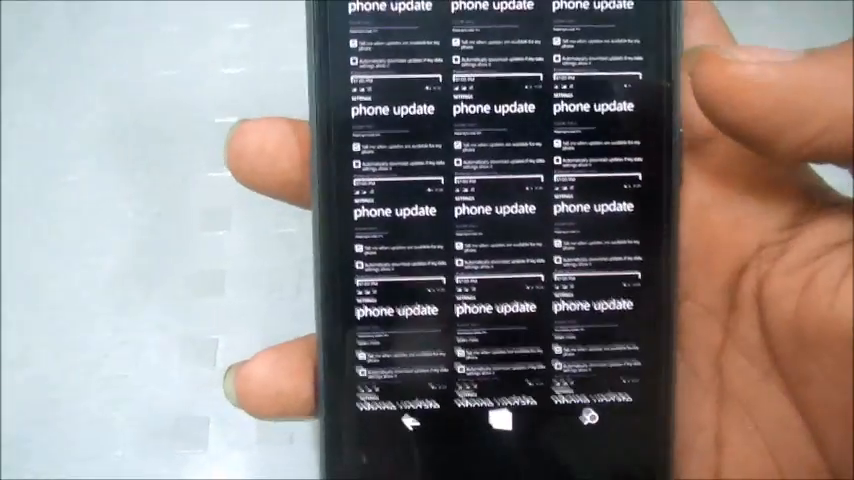
scroll(down, 3)
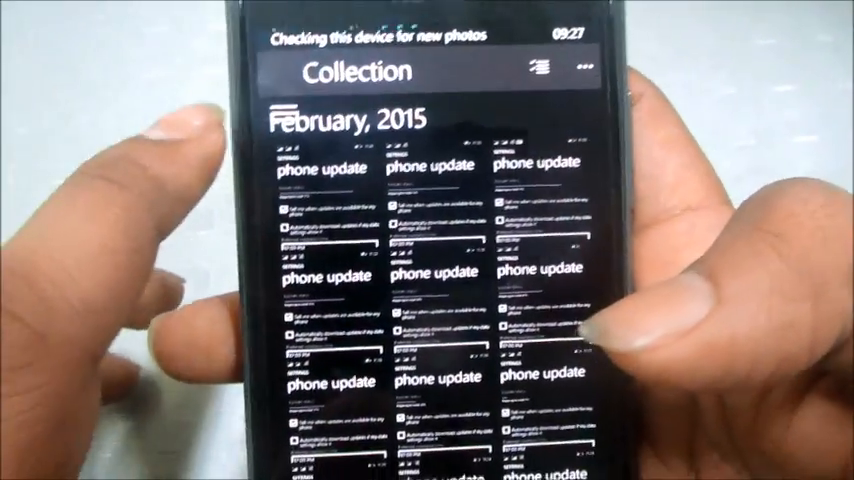
click(283, 79)
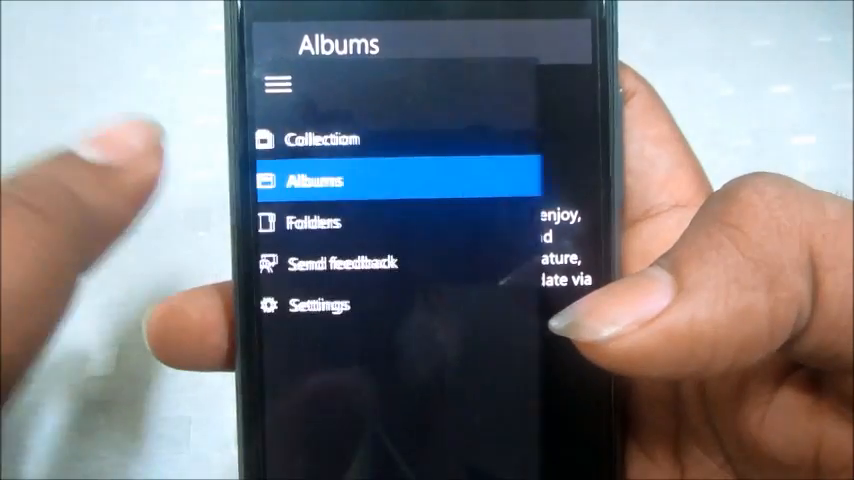
click(312, 222)
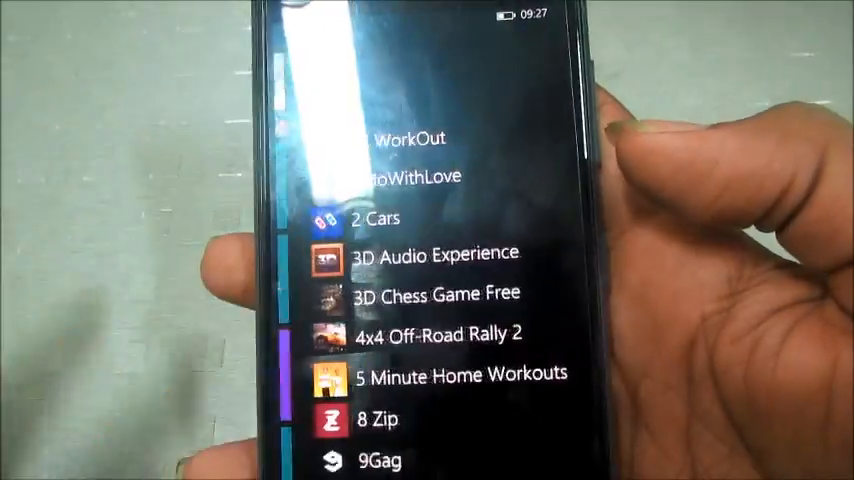
Scroll through the B and S apps like Settings and Skype, then summon voice search
scroll(down, 3)
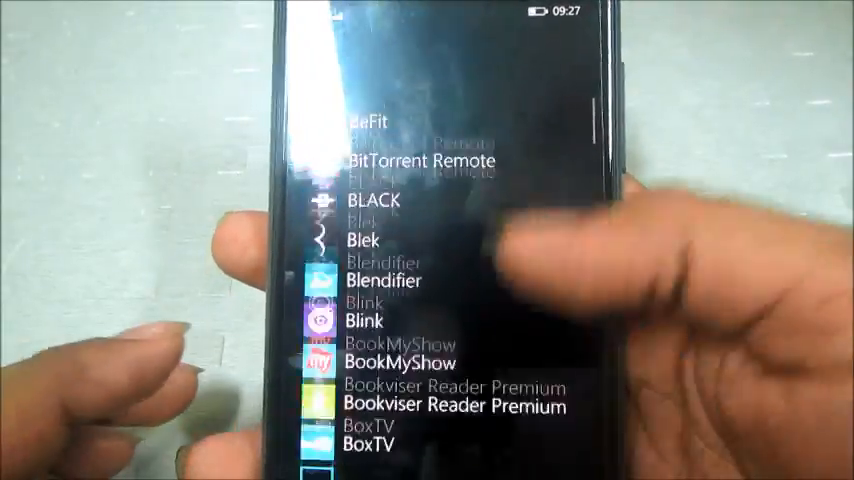
scroll(down, 3)
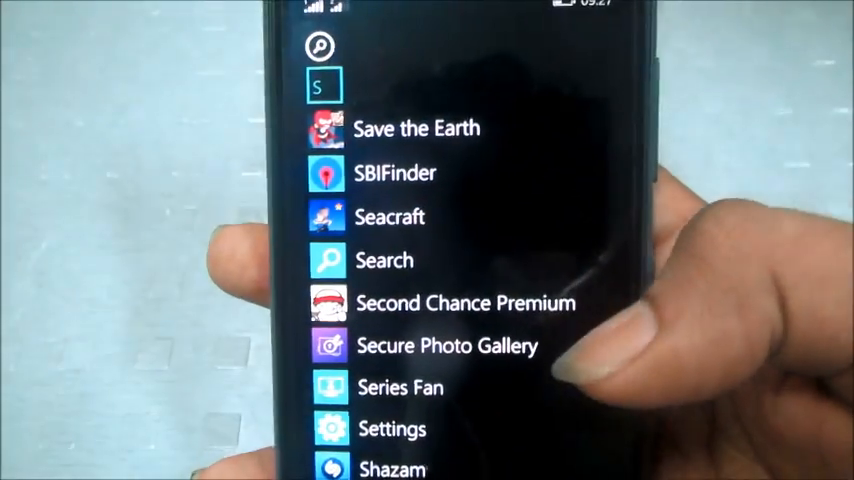
scroll(down, 3)
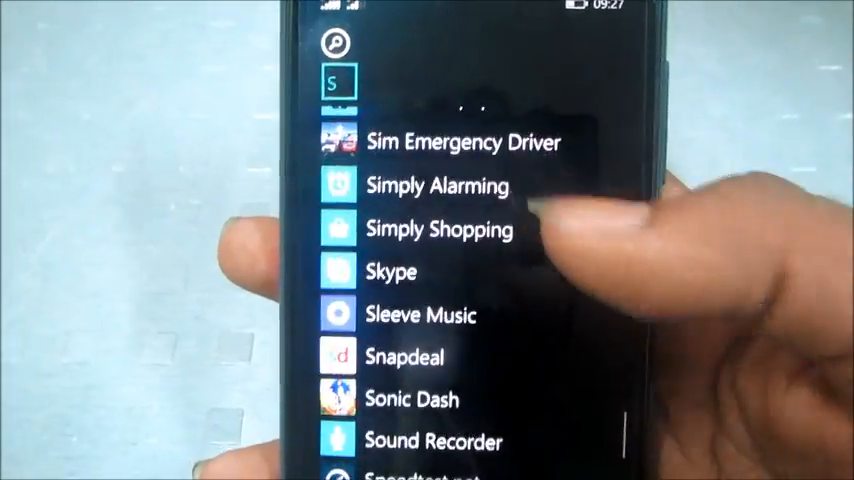
scroll(down, 3)
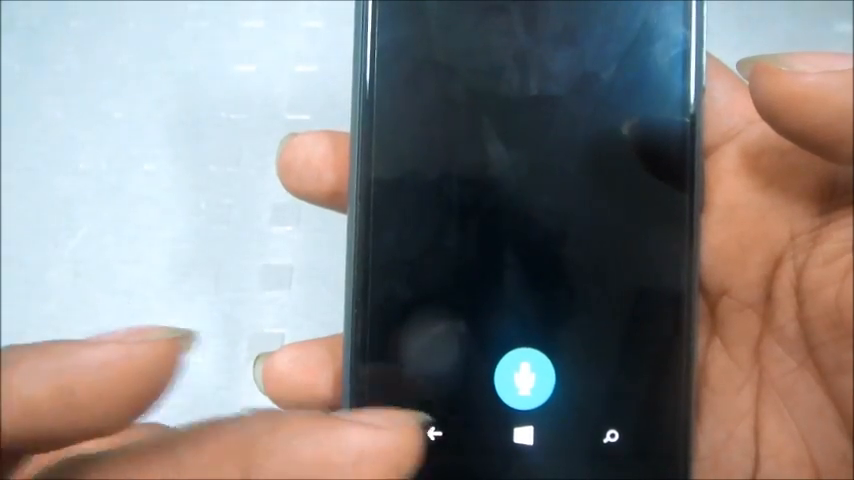
Close Cortana and scroll All apps to Calculator, Calendar and Camera
click(522, 378)
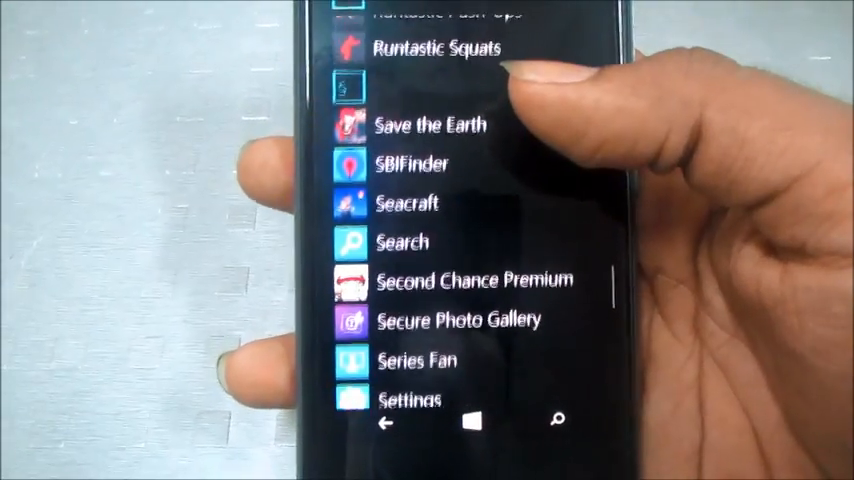
scroll(down, 3)
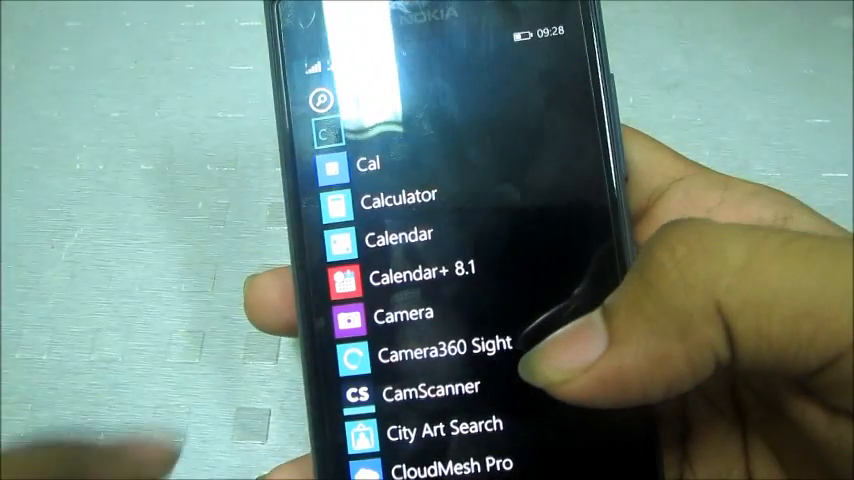
Launch Calculator and show its Standard, Scientific, Programmer and Converter modes
click(403, 194)
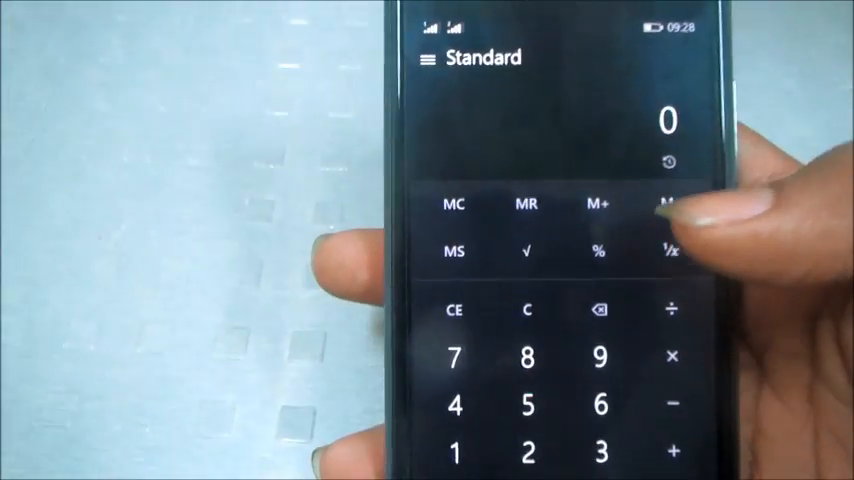
click(429, 57)
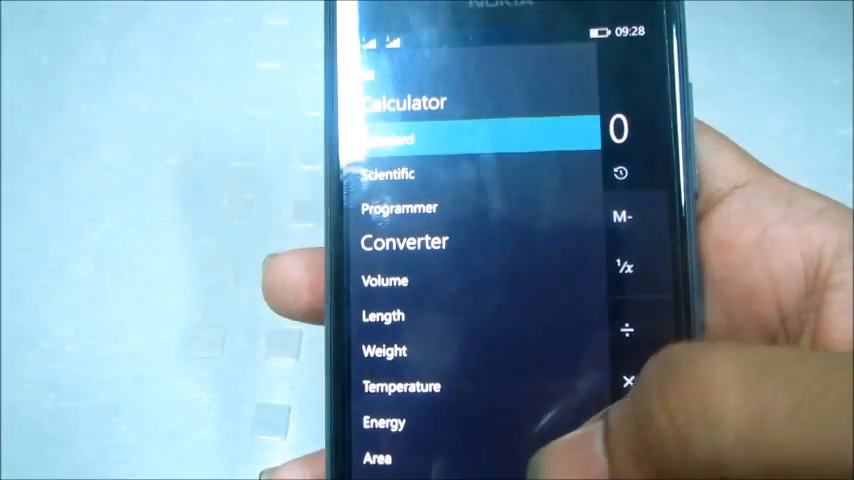
scroll(down, 3)
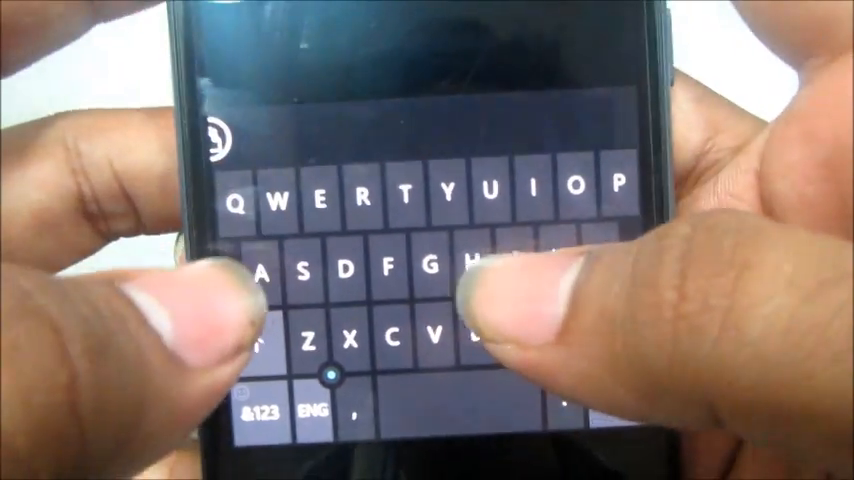
Type the first letter of the reply, bringing up suggestions like Hoi and Hui
click(510, 185)
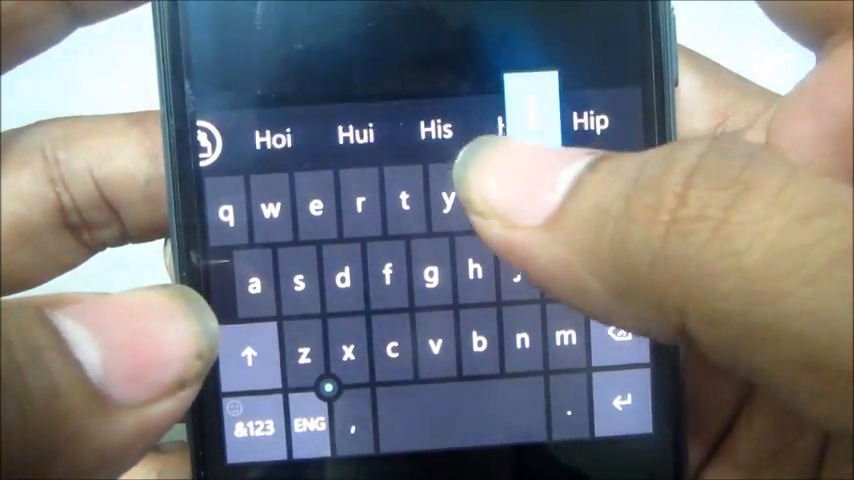